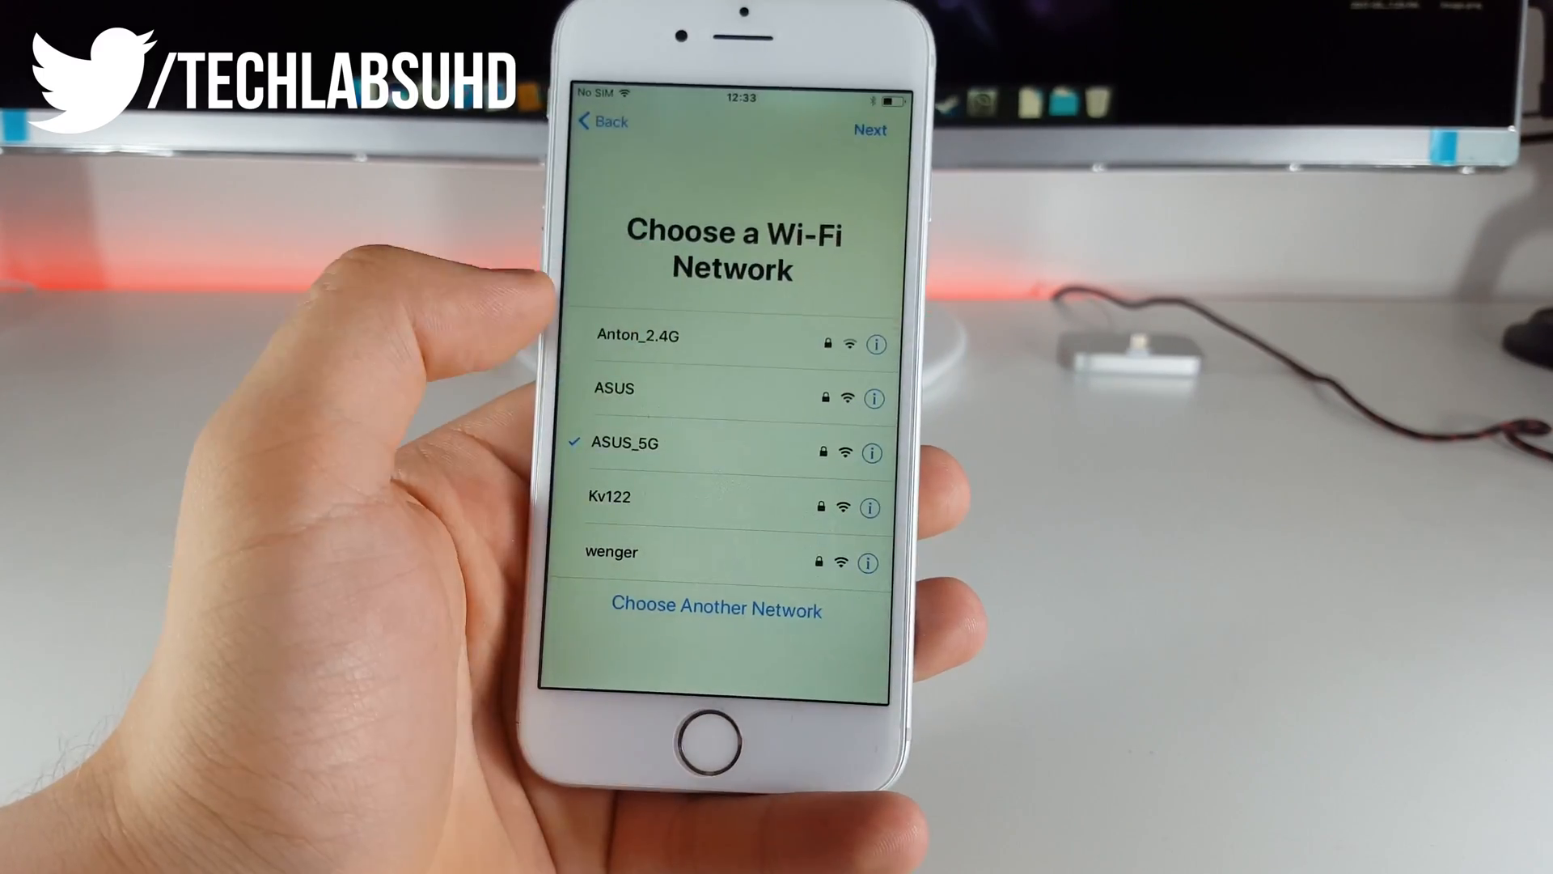
Step: Set ASUS_5G's DNS to Manual with server 104.155.28.90
{"action": "left_click", "coordinate": [871, 451]}
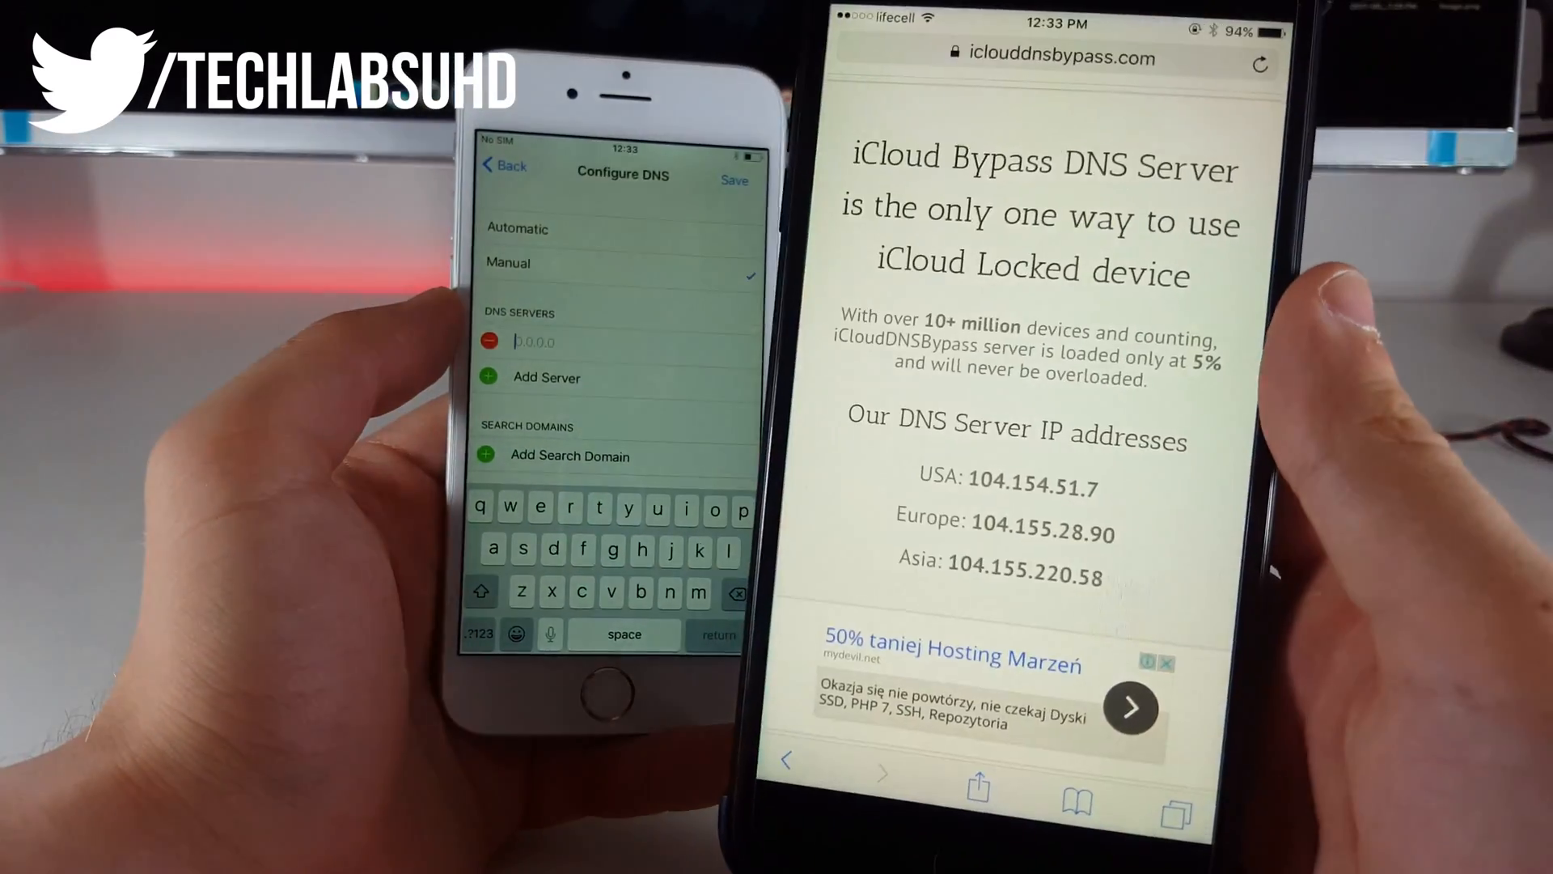
{"action": "type", "text": "104.155.28.90"}
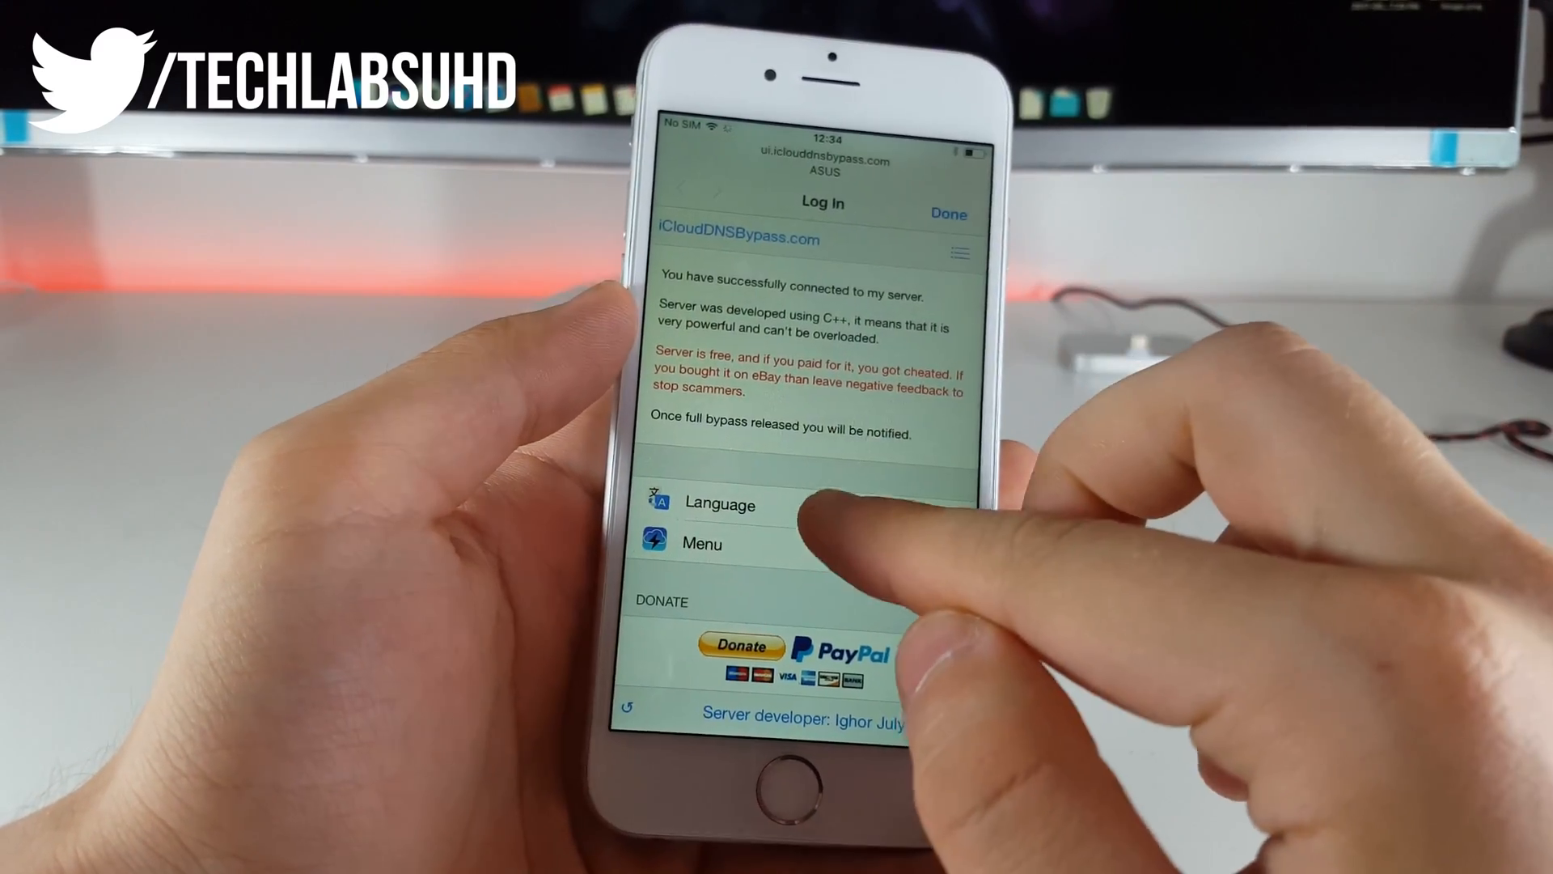
Step: Open the iCloudDNSBypass portal menu and scroll through its sections
{"action": "left_click", "coordinate": [701, 543]}
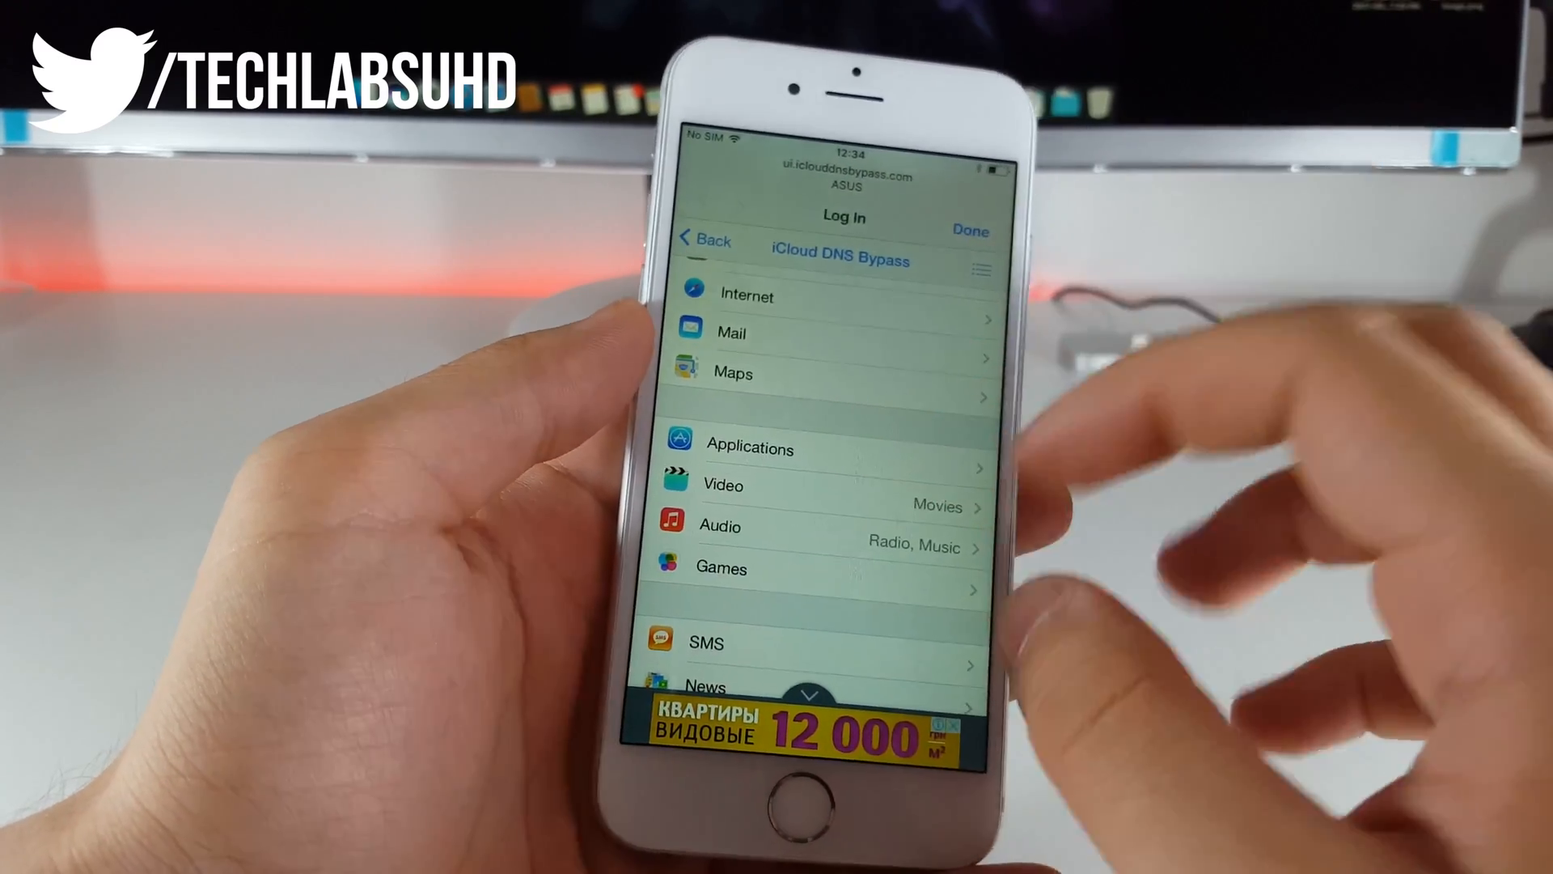
{"action": "scroll", "scroll_direction": "down", "scroll_amount": 3}
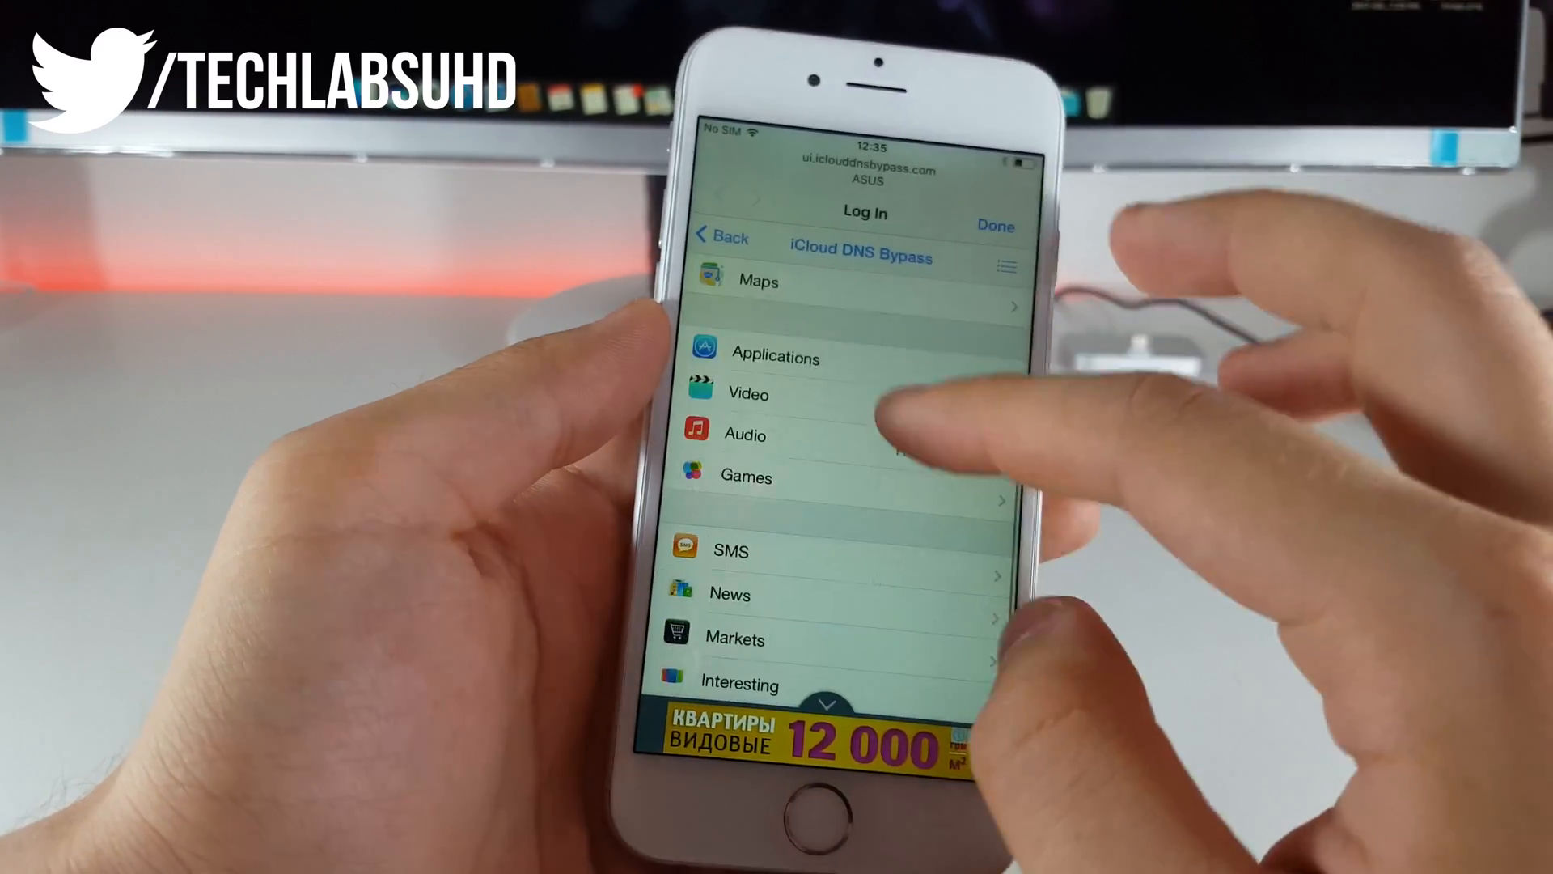